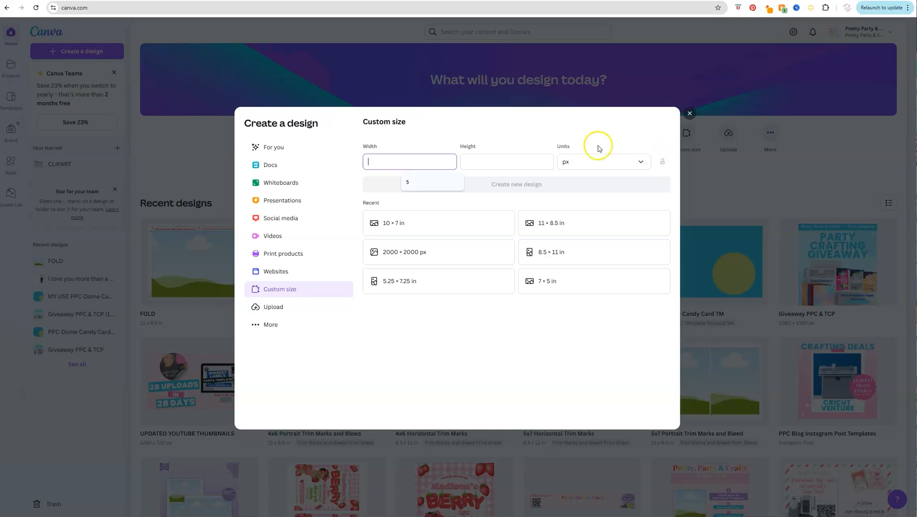
mouse_move(600, 164)
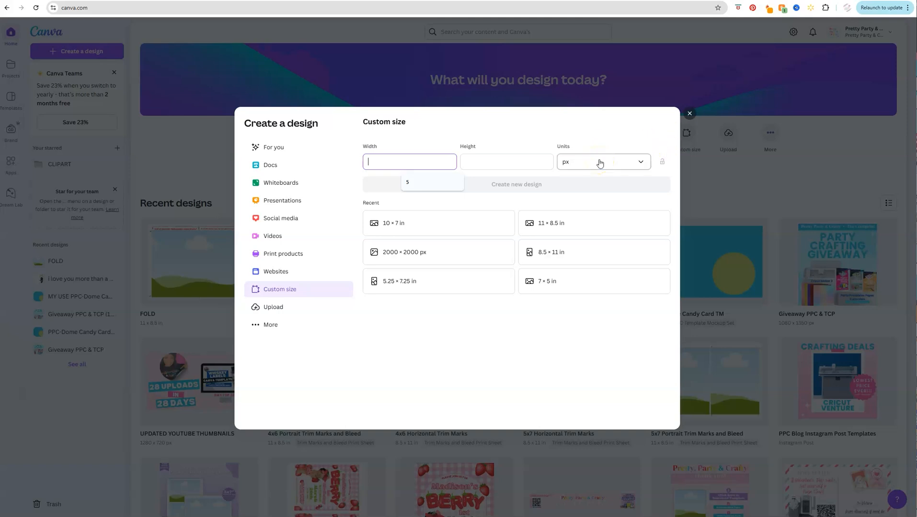
Step: Create a custom-size design in inches, 10.25 wide by 7.25 high
left_click(600, 162)
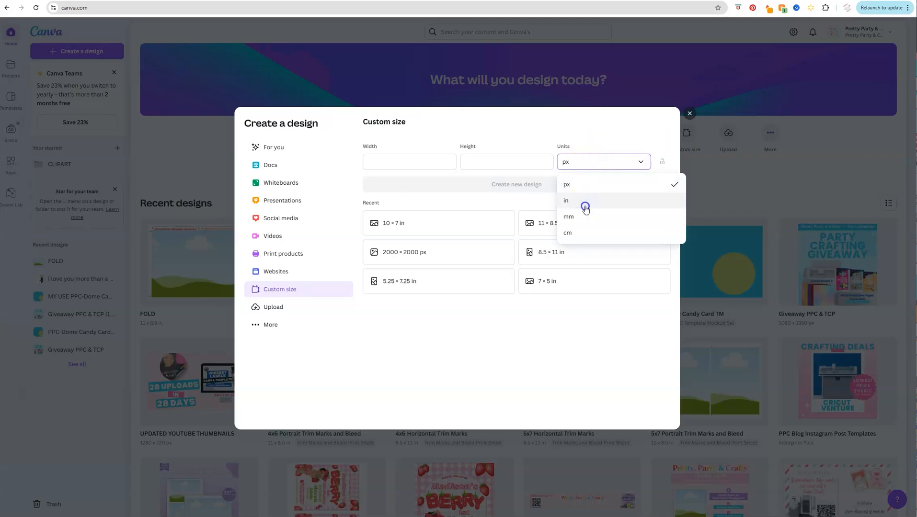
left_click(566, 200)
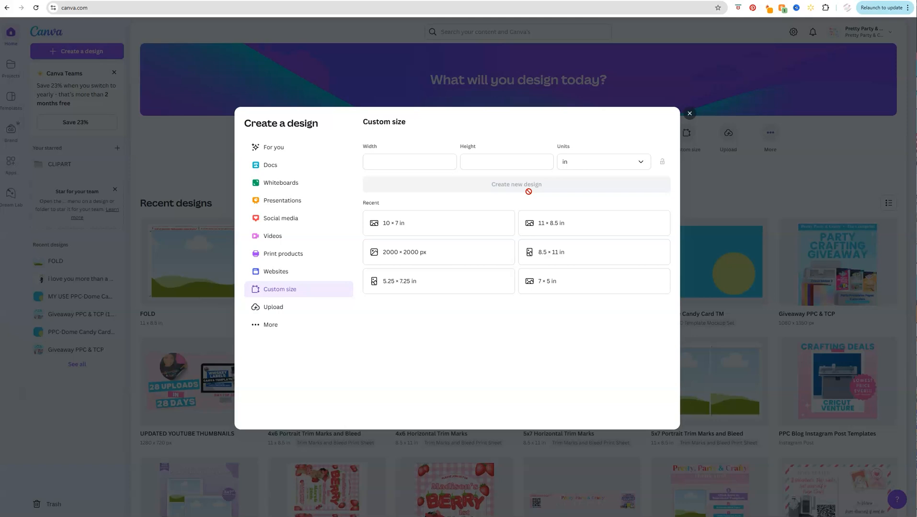
left_click(409, 162)
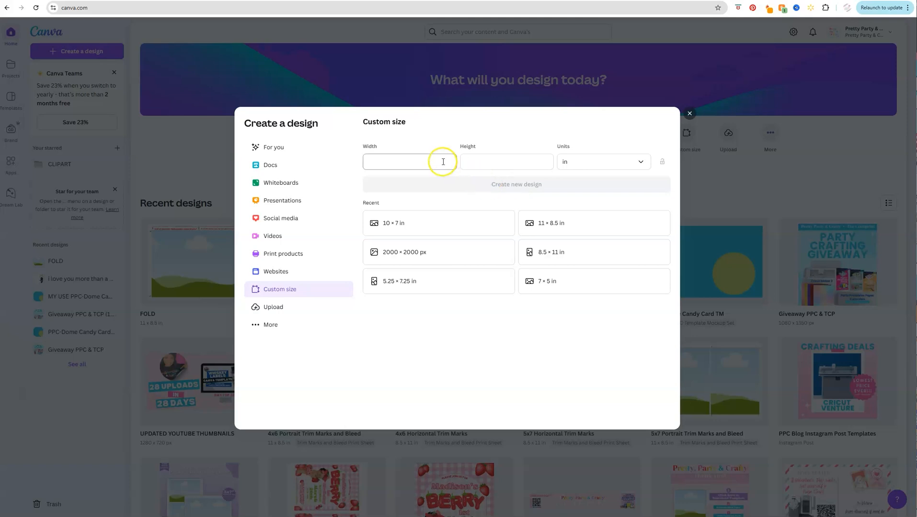
left_click(410, 162)
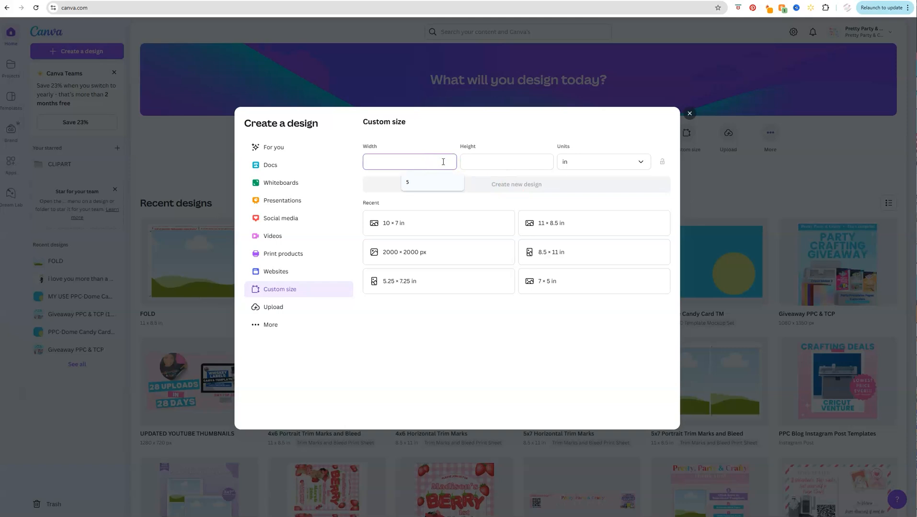
type("10.25")
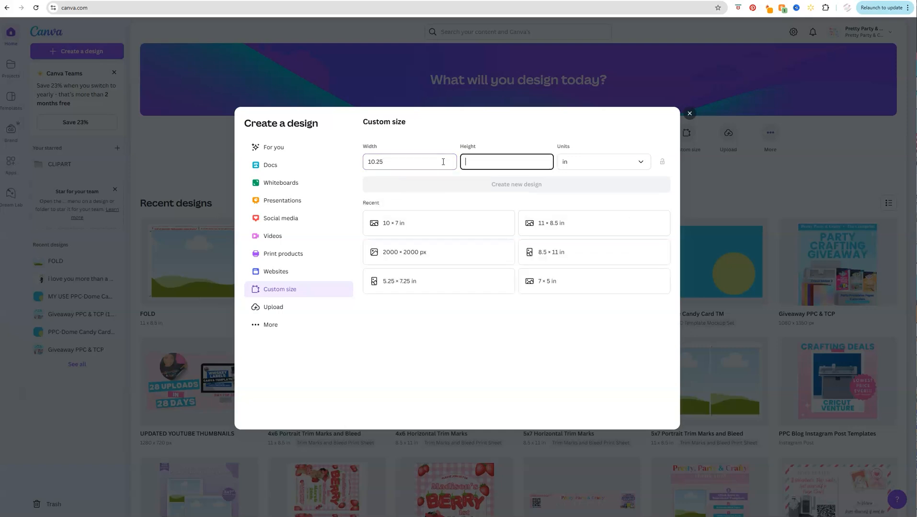
type("7.25")
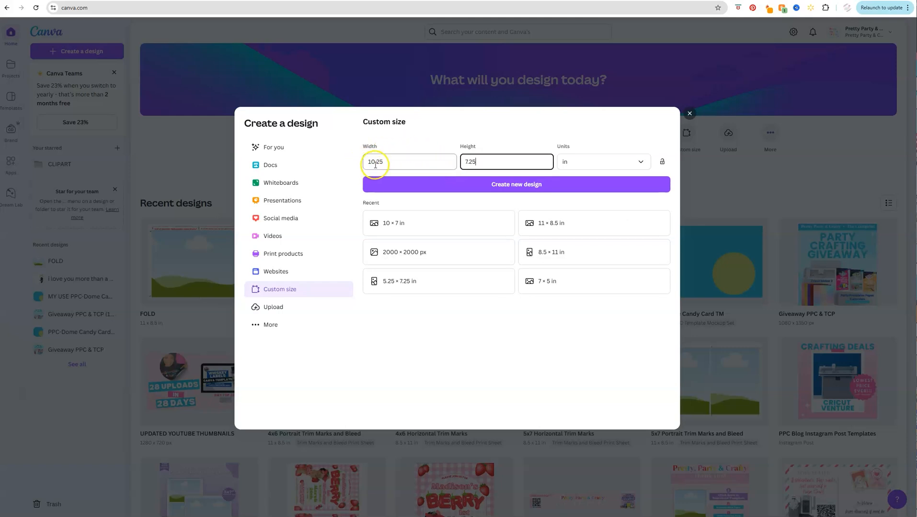
left_click(506, 162)
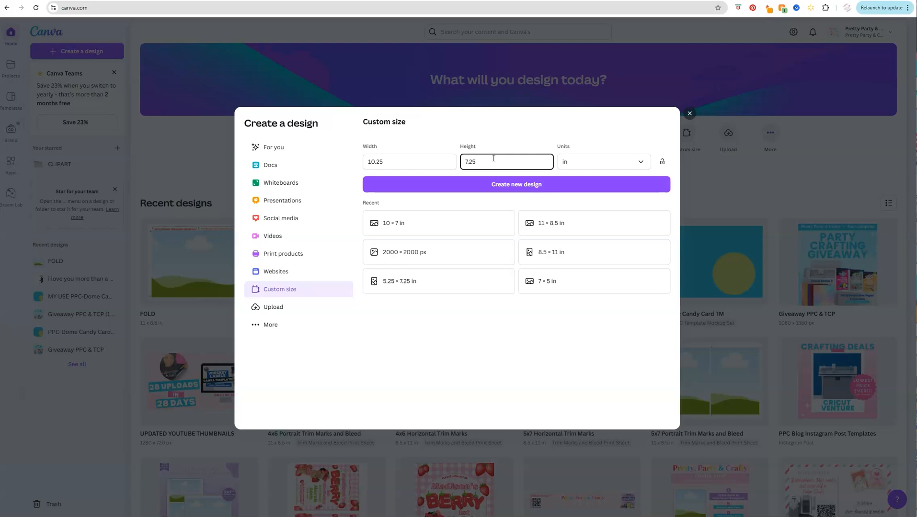
left_click(515, 184)
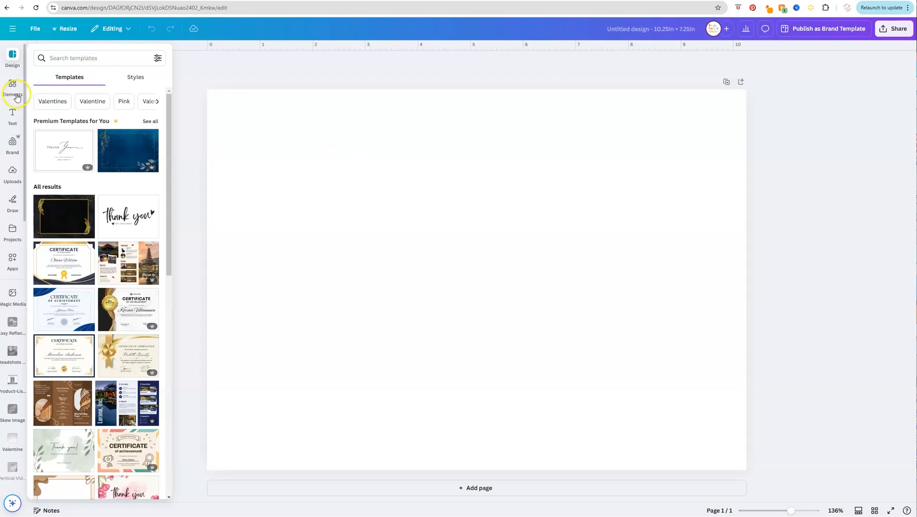
Step: Add a square shape and resize it to 10 in wide by 7 in high via Position
left_click(11, 86)
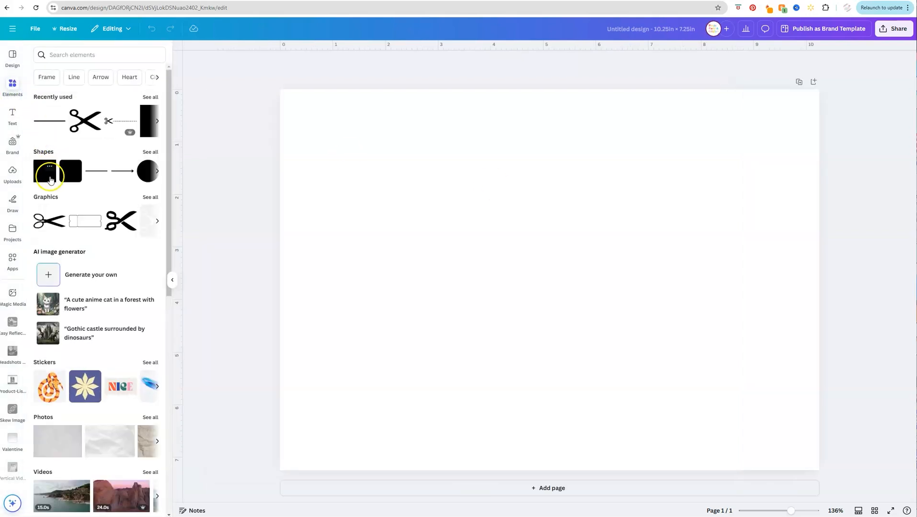
left_click(45, 170)
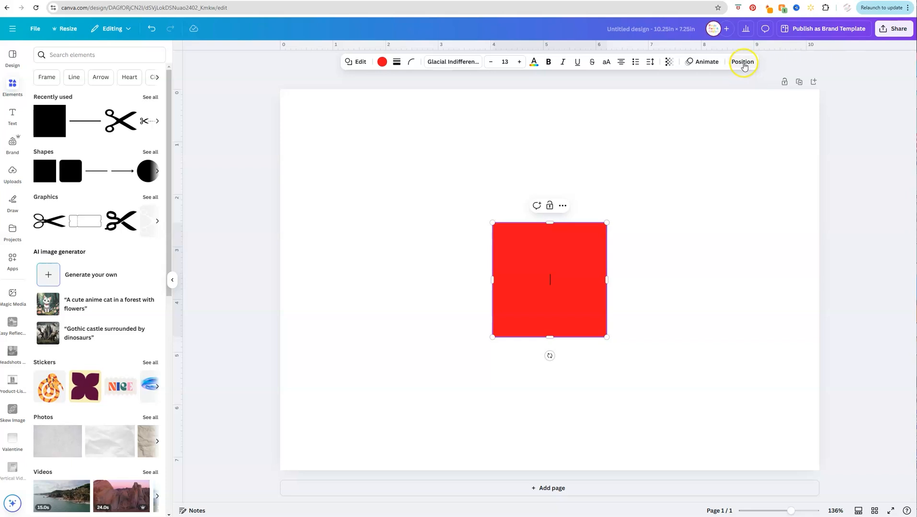
left_click(743, 62)
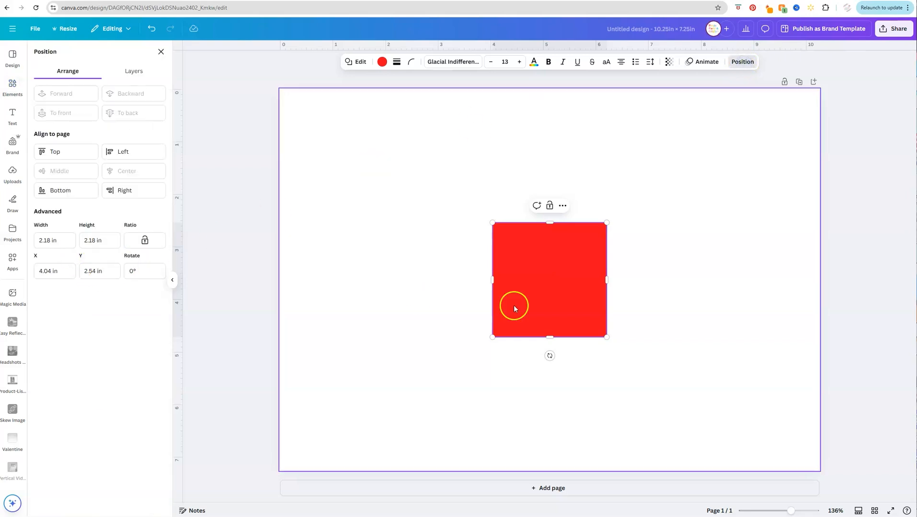
left_click(54, 241)
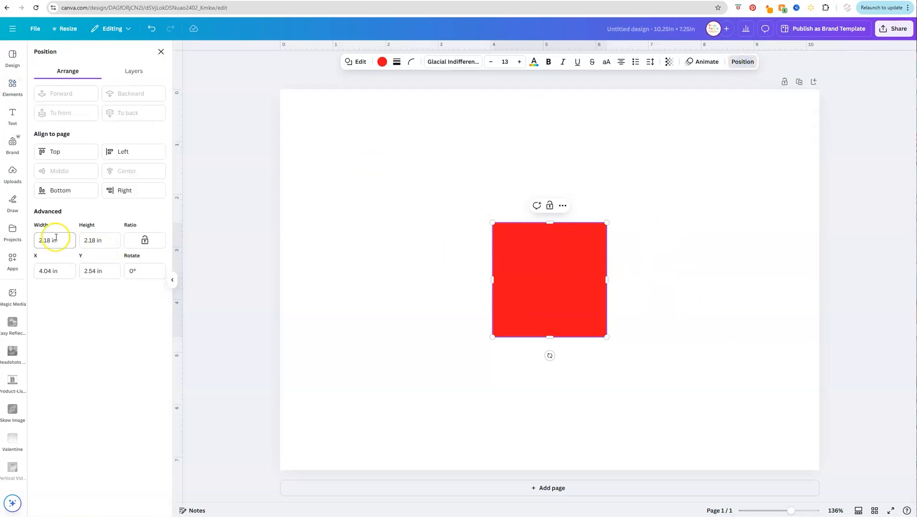
left_click(54, 241)
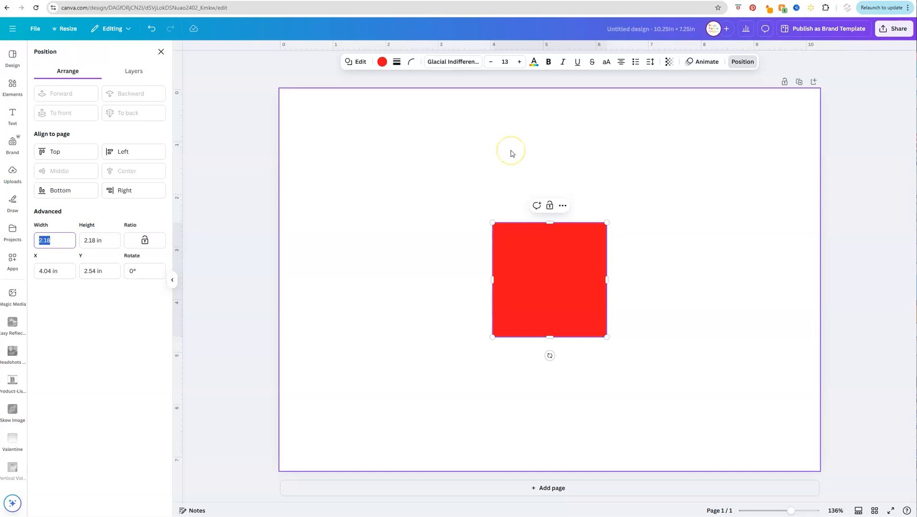
type("10 in")
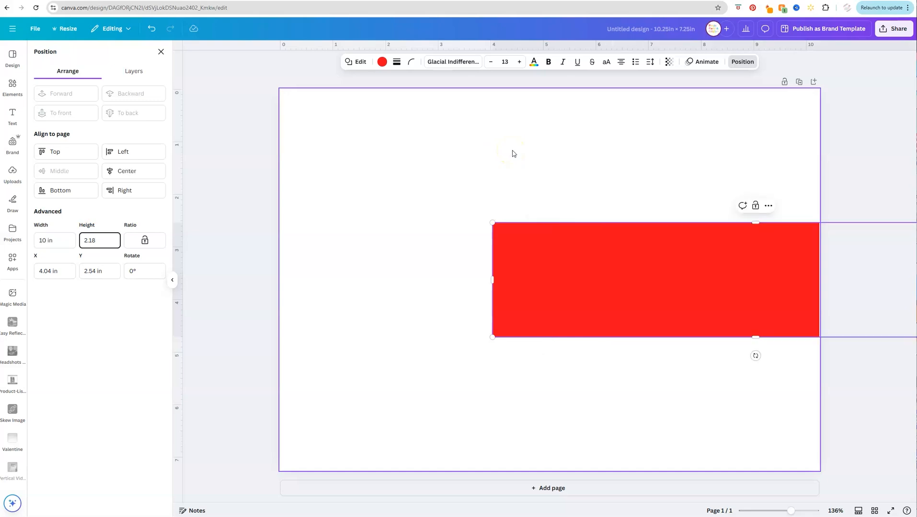
triple_click(99, 241)
type("7")
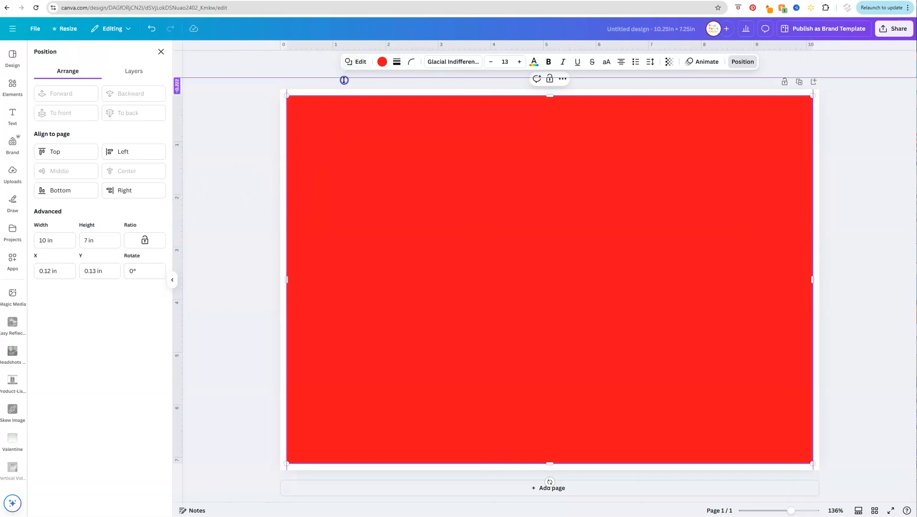
mouse_move(322, 45)
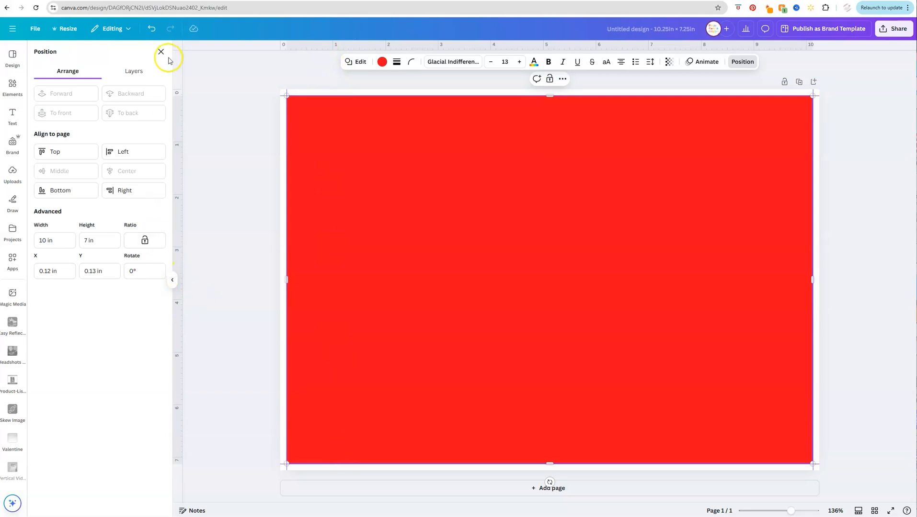
mouse_move(757, 264)
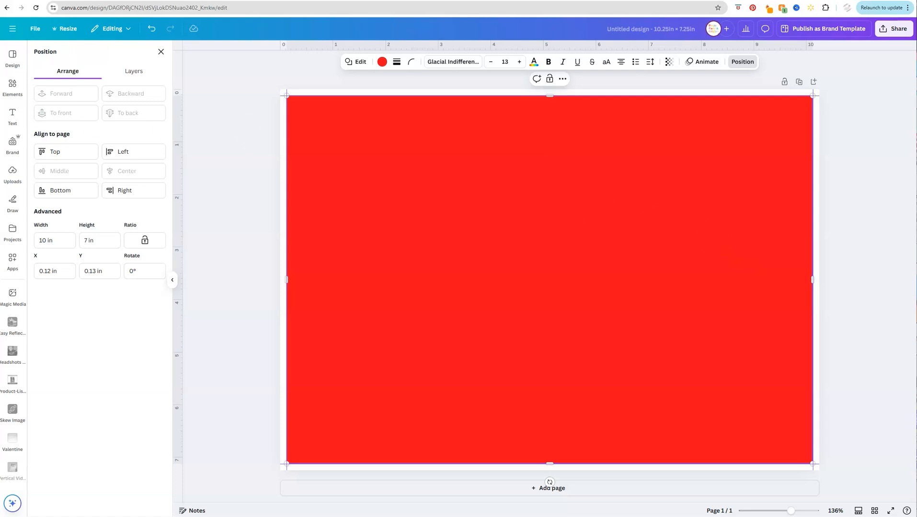
mouse_move(179, 195)
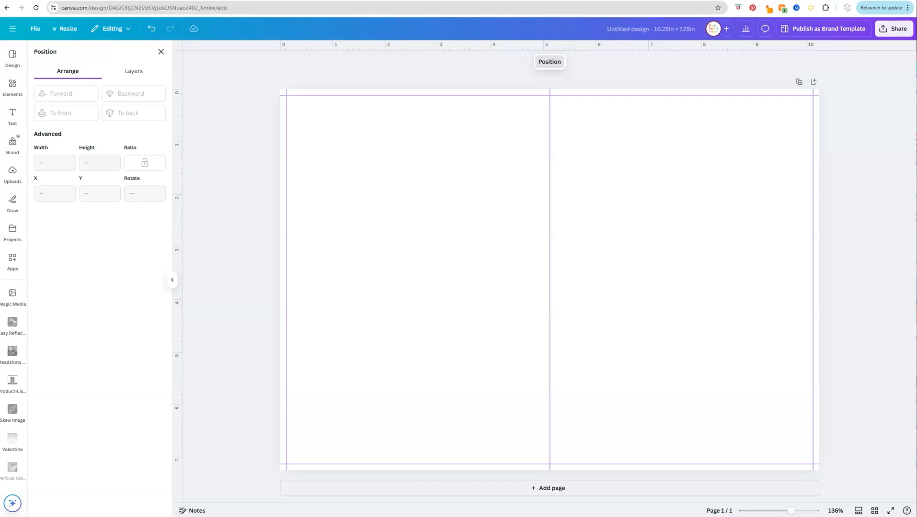
Step: Remove the red rectangle, leaving only the trim and fold guide lines
left_click(646, 244)
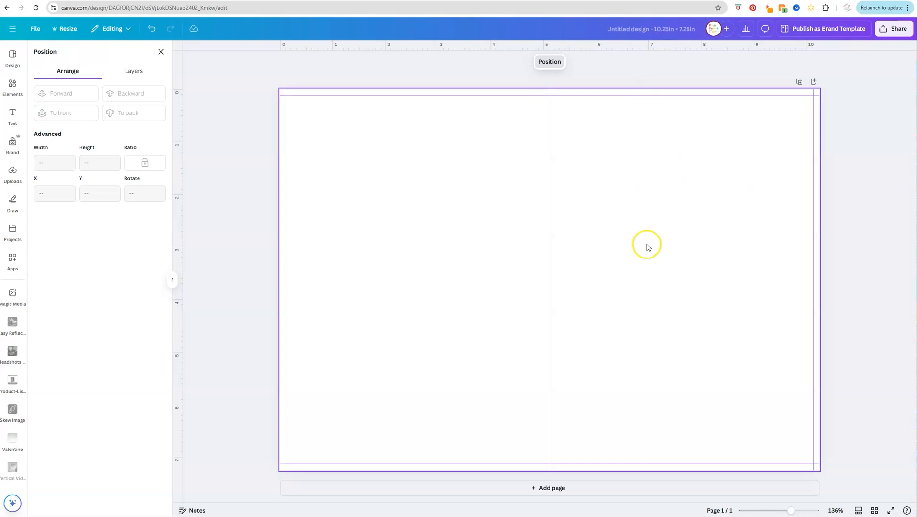
mouse_move(730, 314)
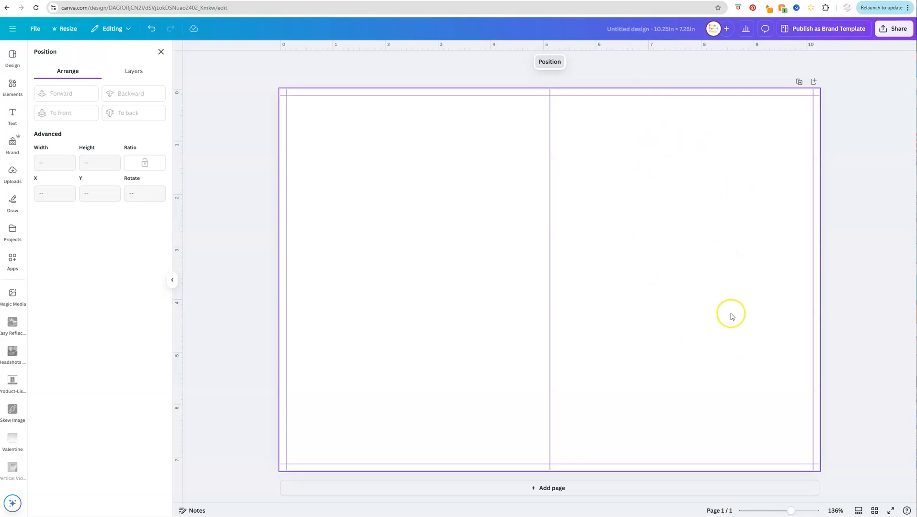
mouse_move(711, 254)
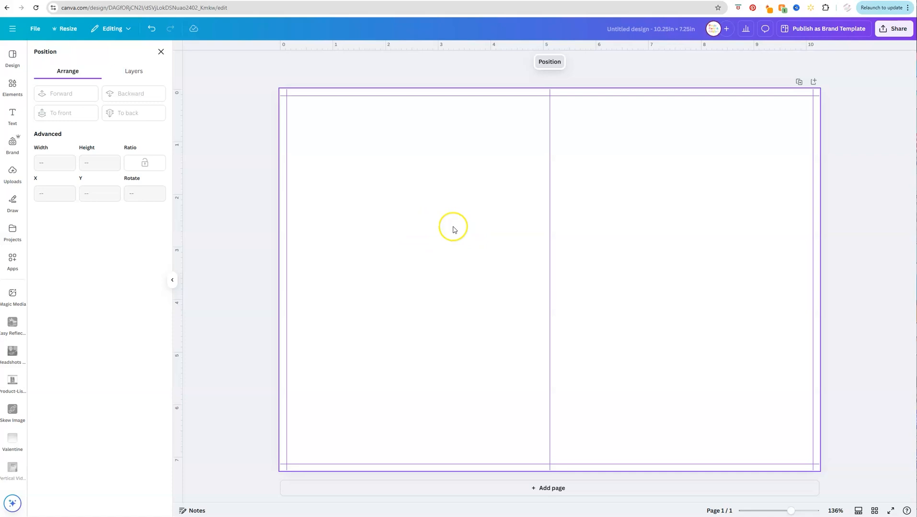
mouse_move(443, 323)
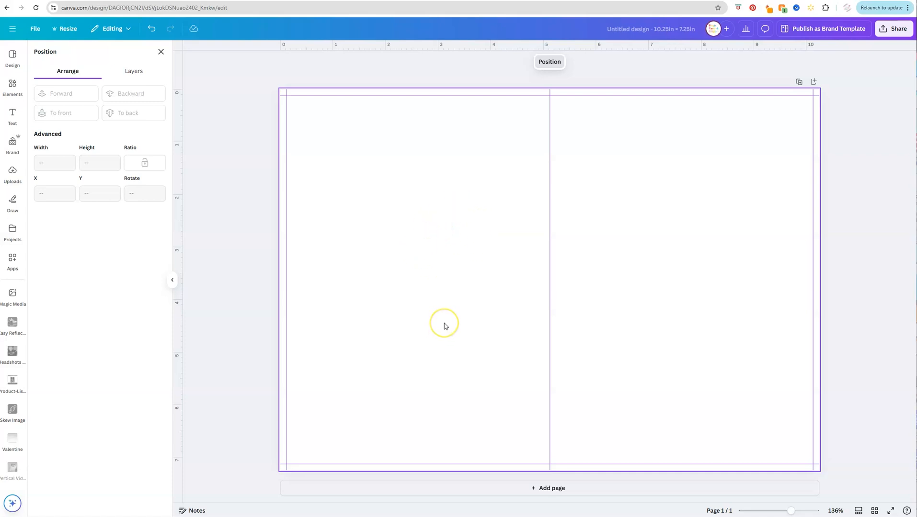
mouse_move(437, 407)
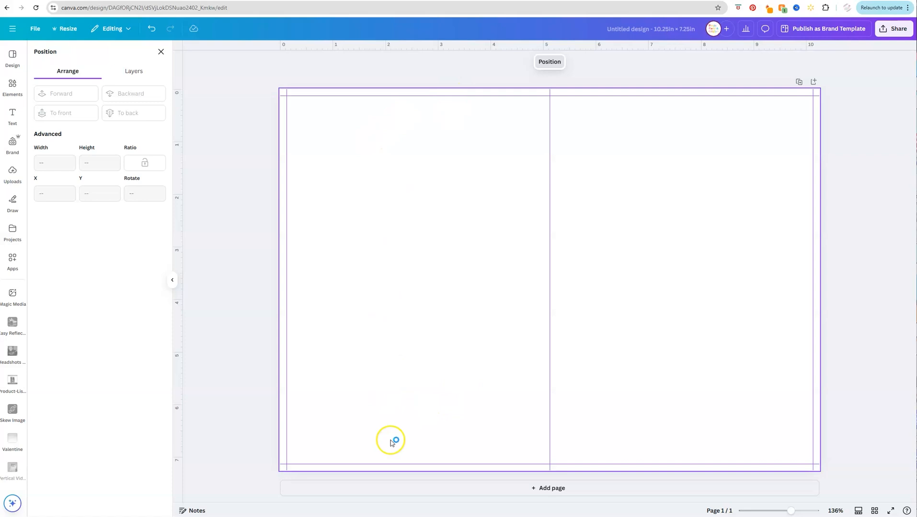
mouse_move(674, 331)
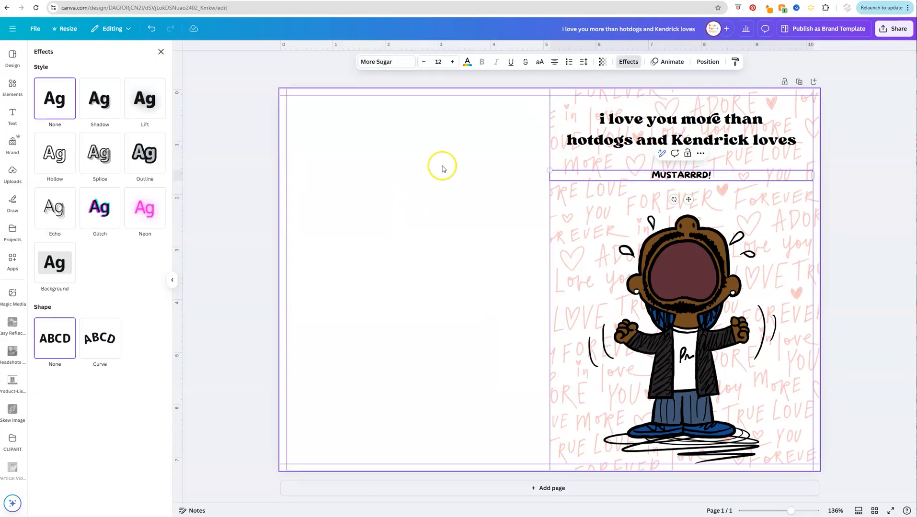
Step: Bring in the card front artwork, logo and verse content from the elements panel
left_click(95, 97)
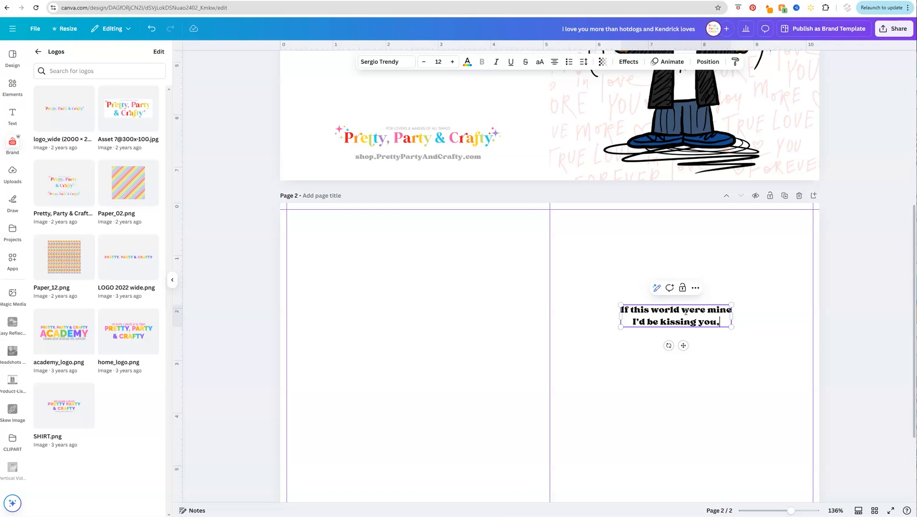
left_click(12, 87)
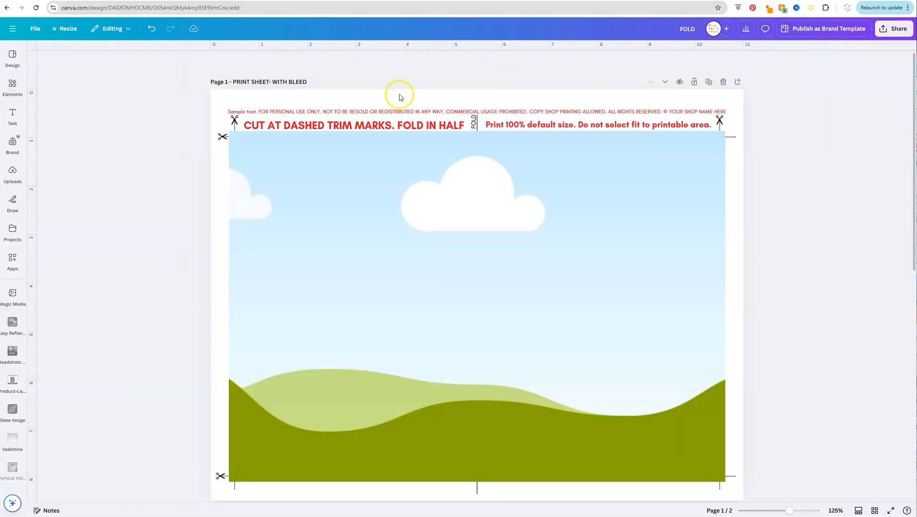
left_click(679, 256)
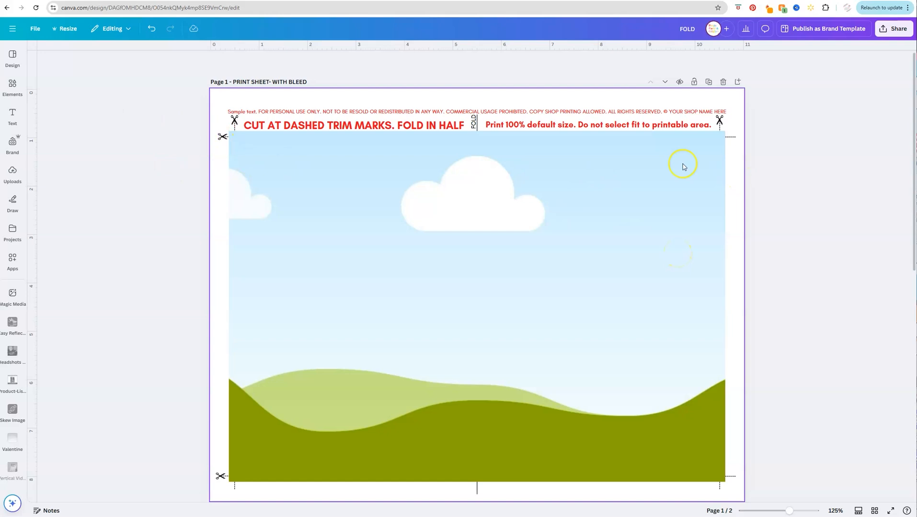
scroll("down", 3)
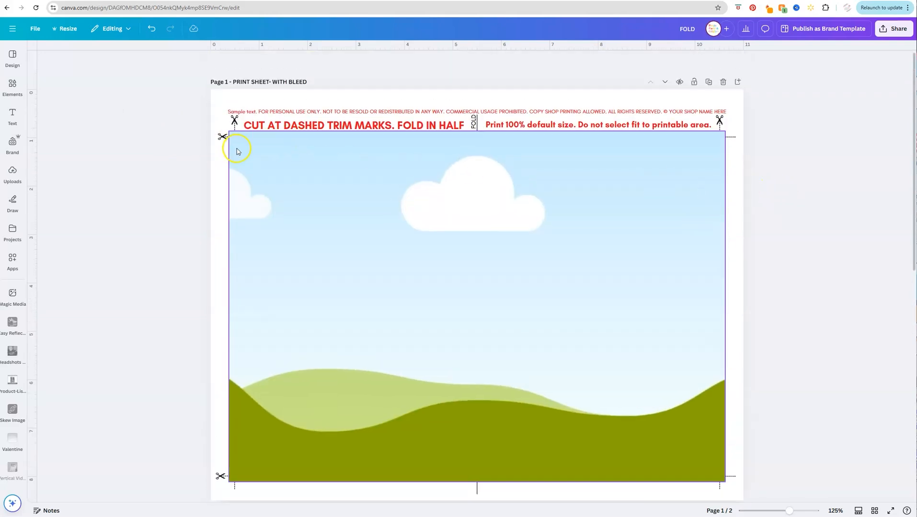
mouse_move(309, 156)
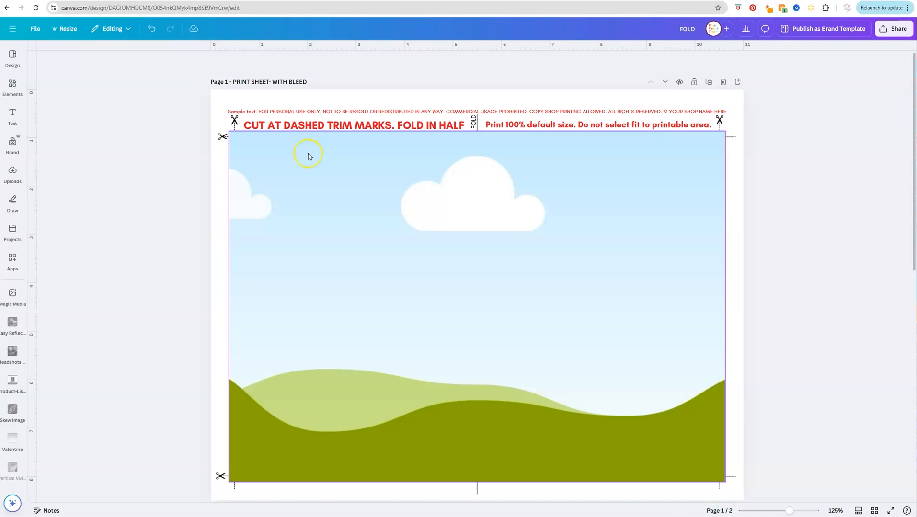
mouse_move(330, 153)
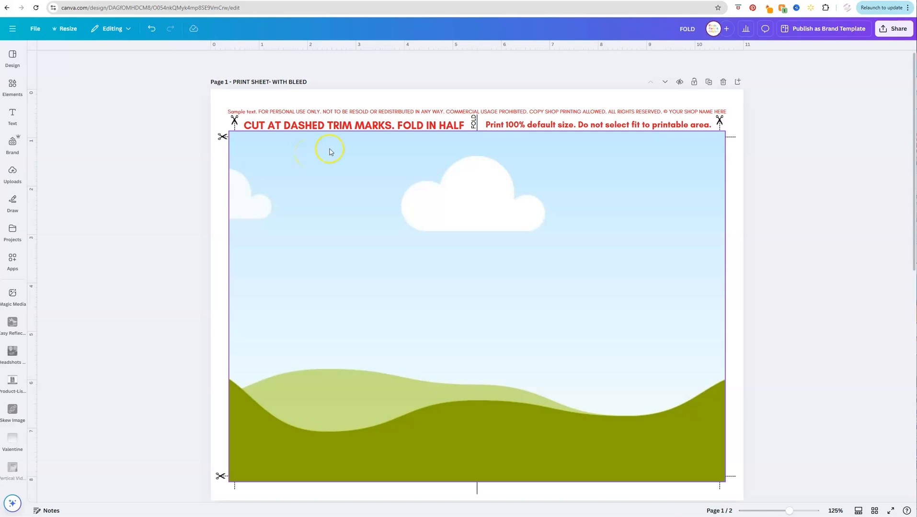
mouse_move(691, 226)
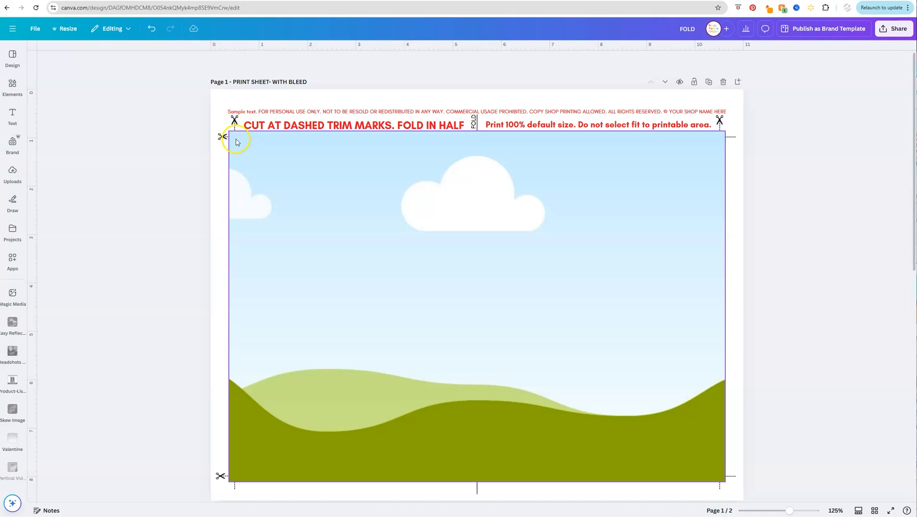
mouse_move(440, 184)
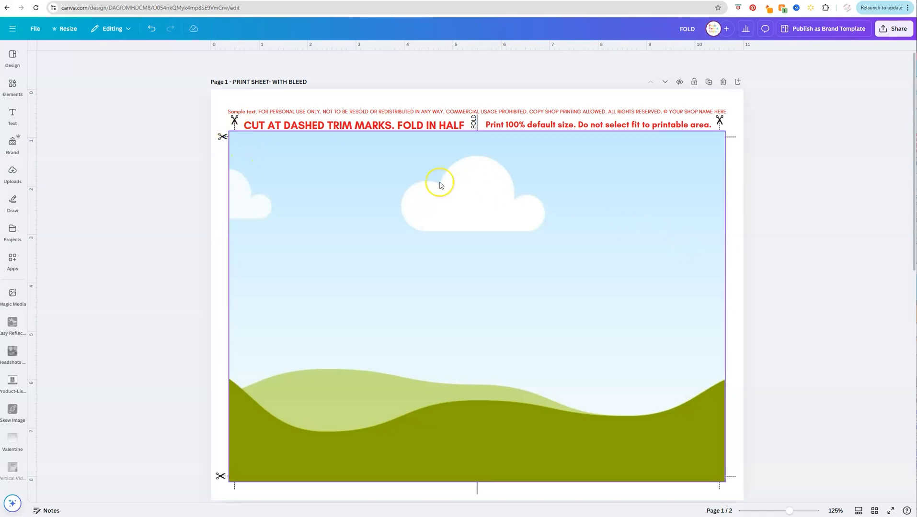
left_click(462, 112)
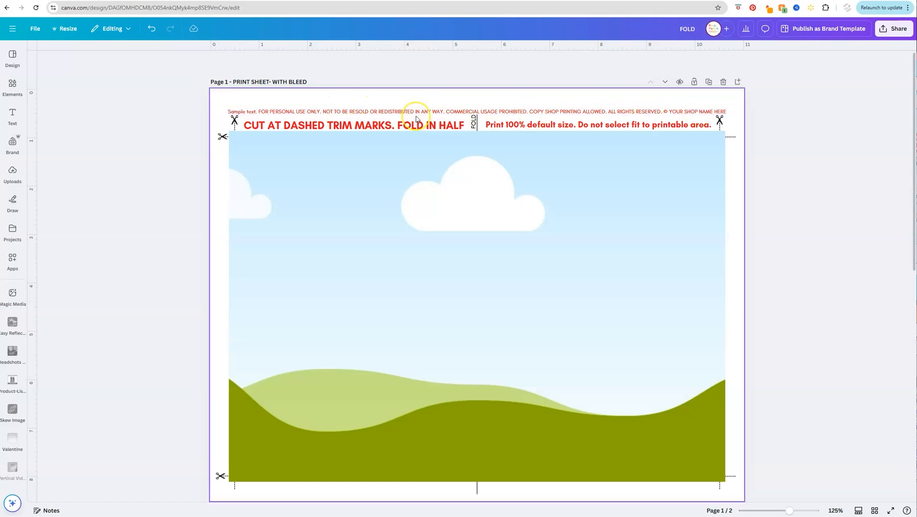
scroll("down", 3)
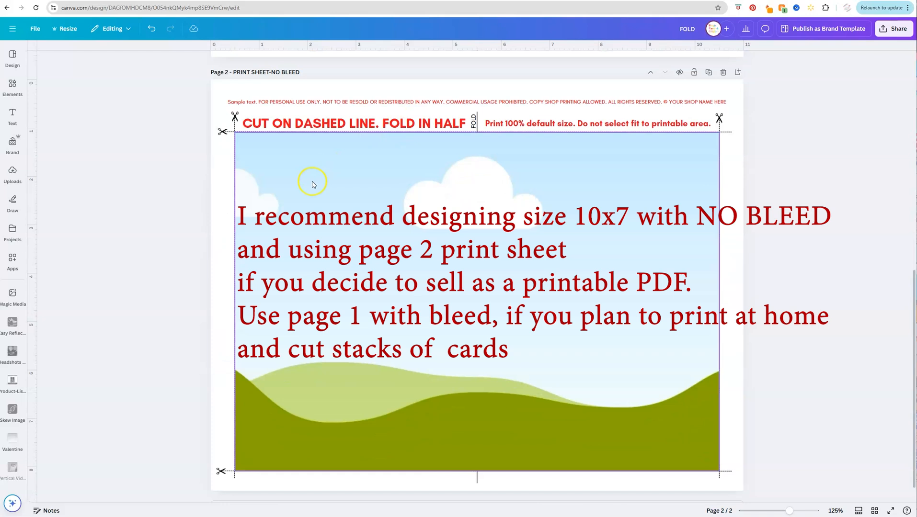
mouse_move(697, 320)
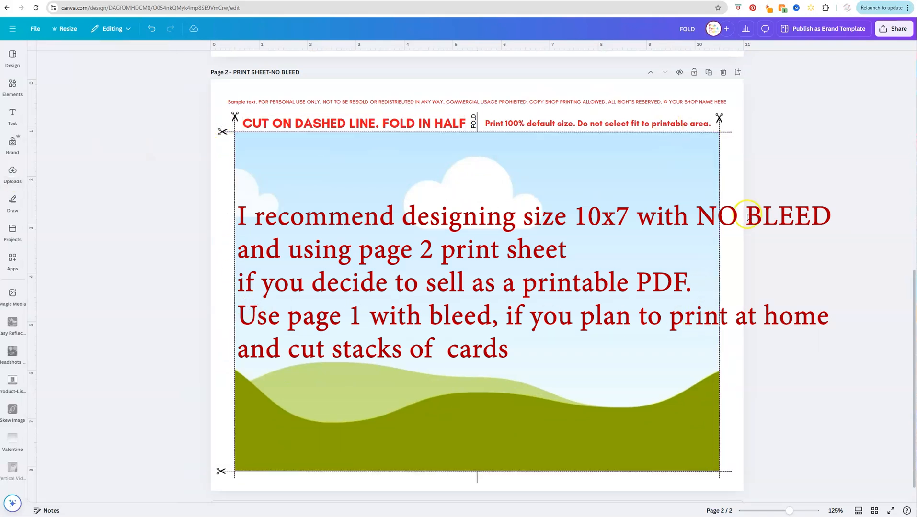
mouse_move(832, 219)
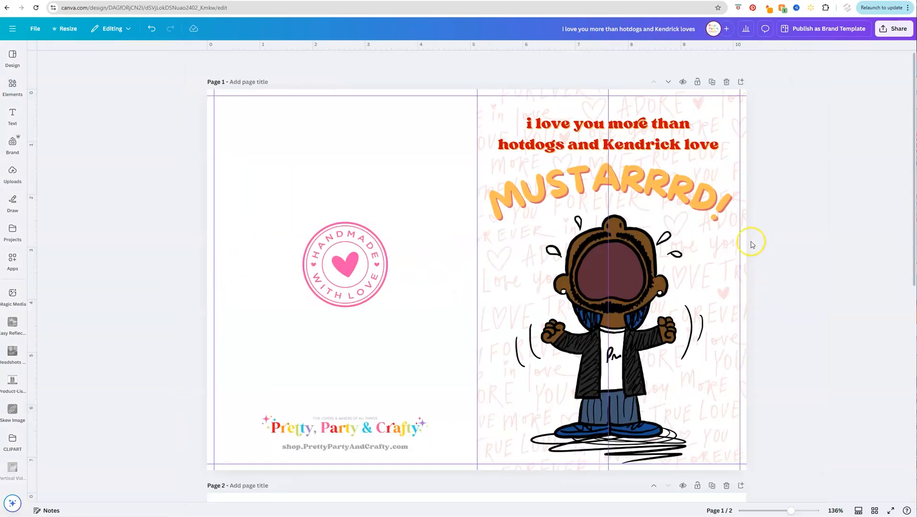
Step: Download page 2 of the card design as a PNG via Share > Download
left_click(893, 28)
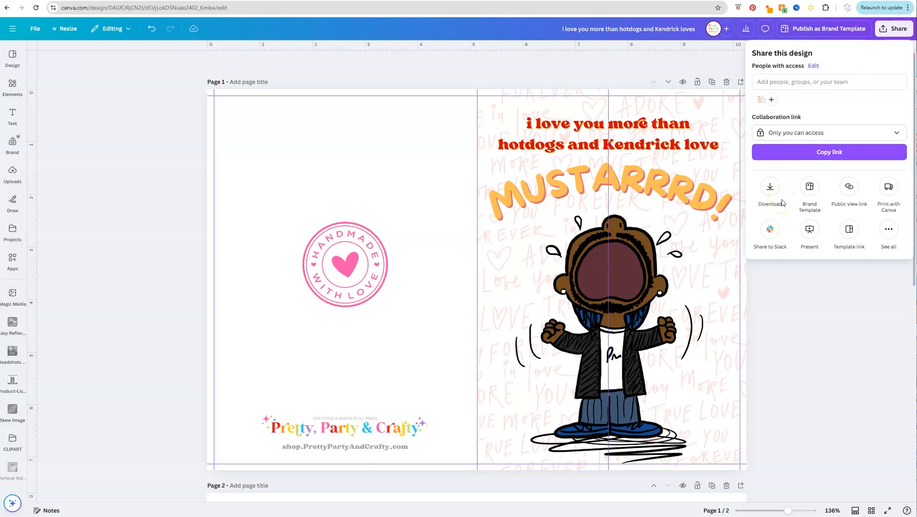
left_click(769, 189)
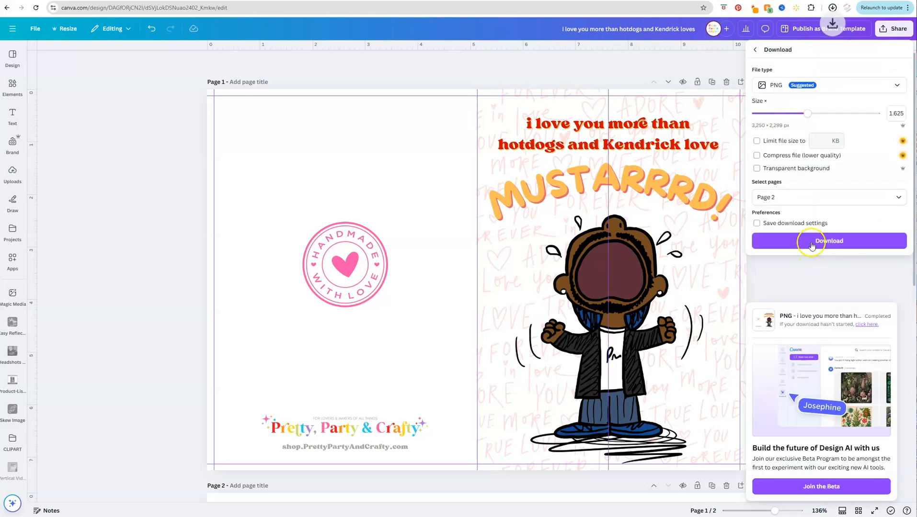
left_click(828, 241)
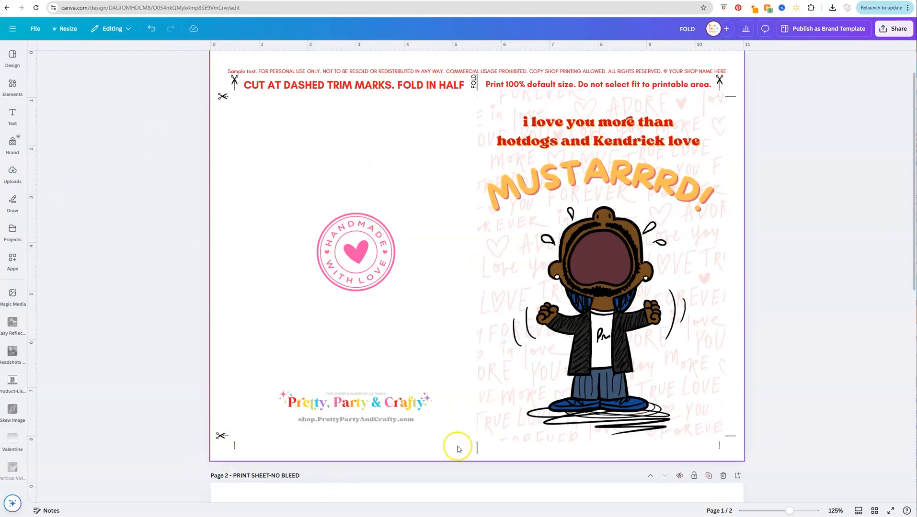
Step: Scroll the print sheet so the dropped card PNG sits within the trim marks
scroll("down", 3)
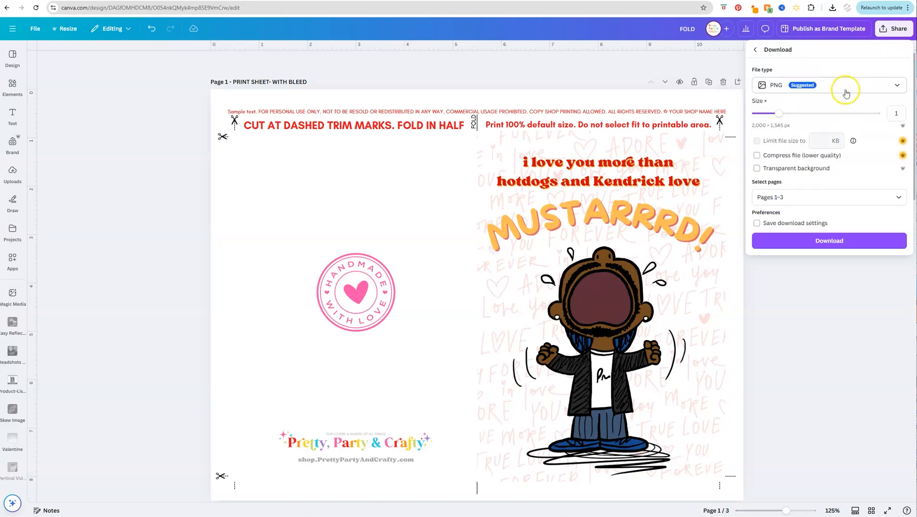
Step: Export pages 1–2 as a flattened PDF Print file, excluding page 3
left_click(828, 84)
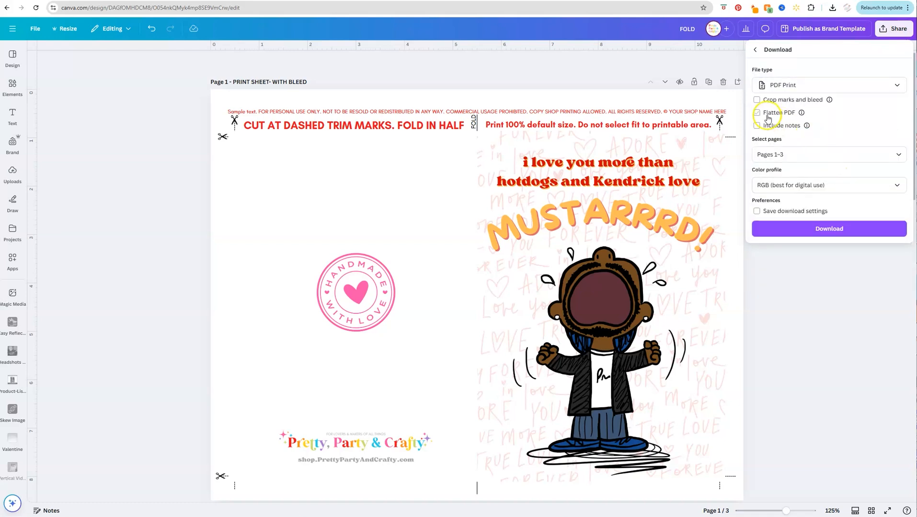
left_click(827, 154)
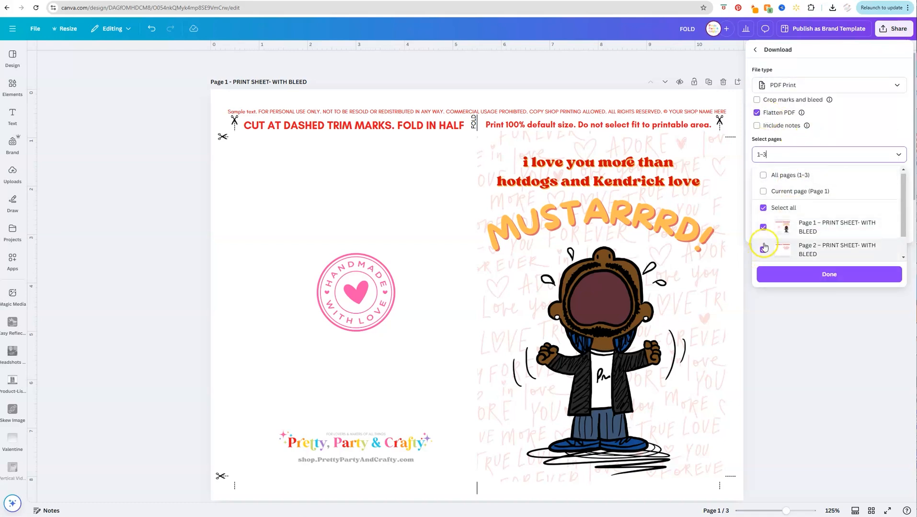
left_click(763, 247)
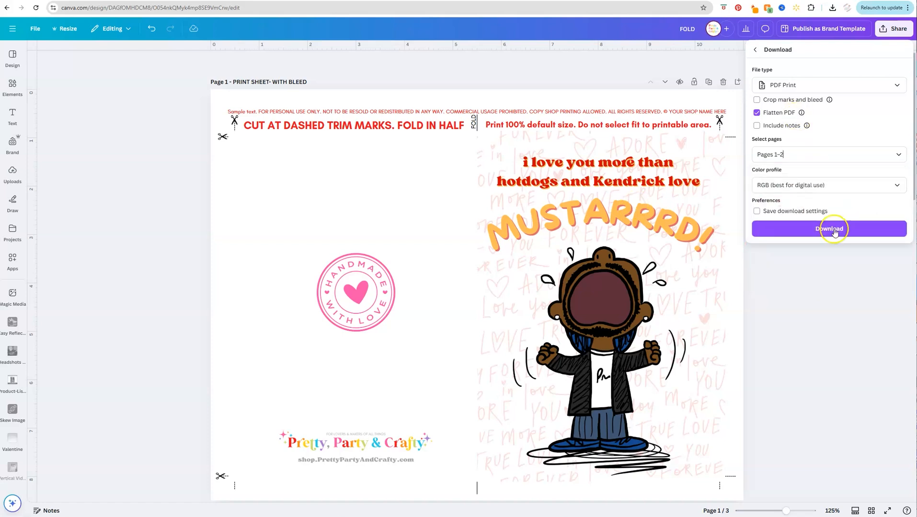
left_click(828, 229)
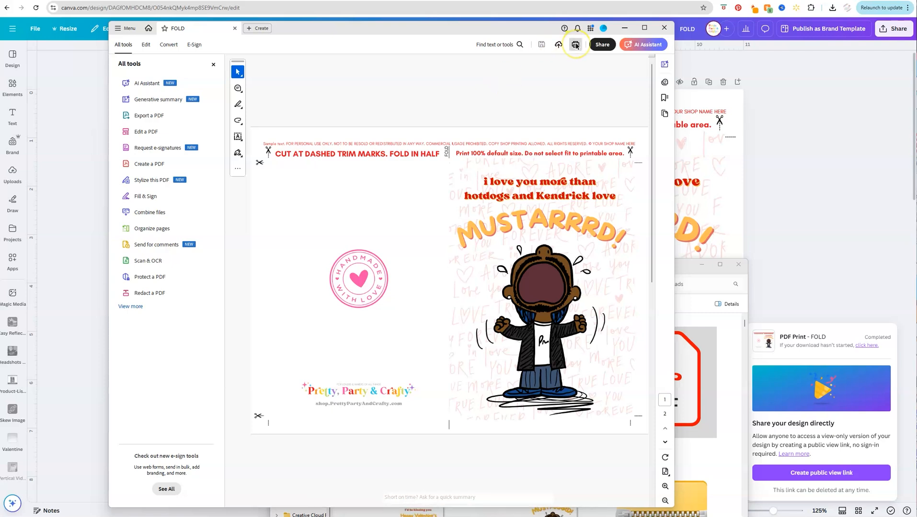
Step: Set printing to page 1 only and choose custom colour correction in printer properties
left_click(576, 44)
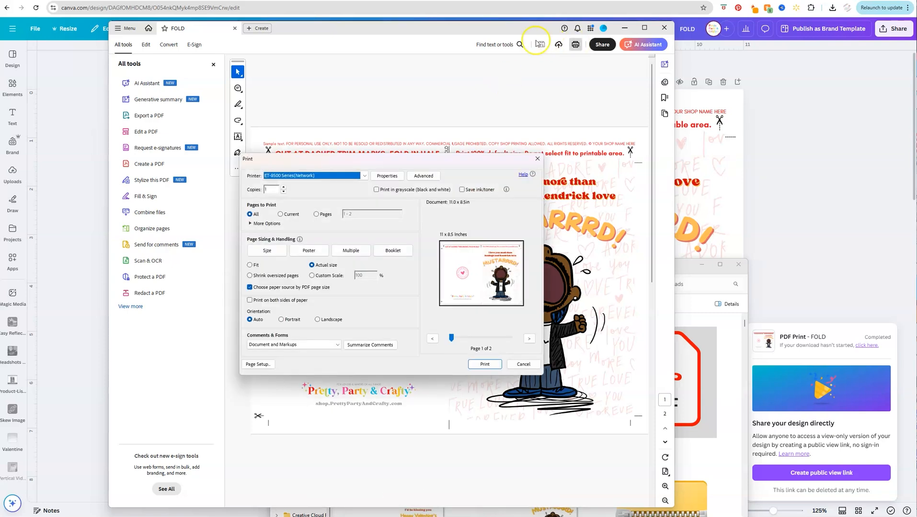
left_click(314, 214)
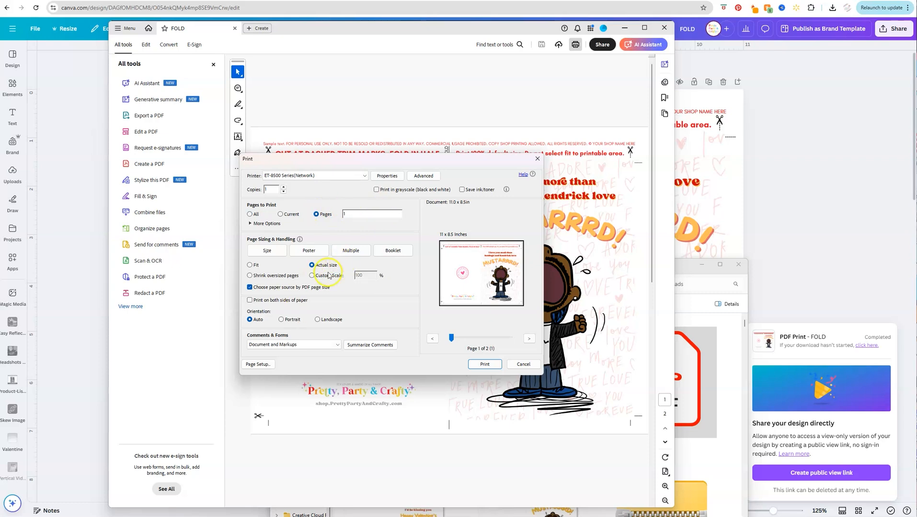
left_click(386, 177)
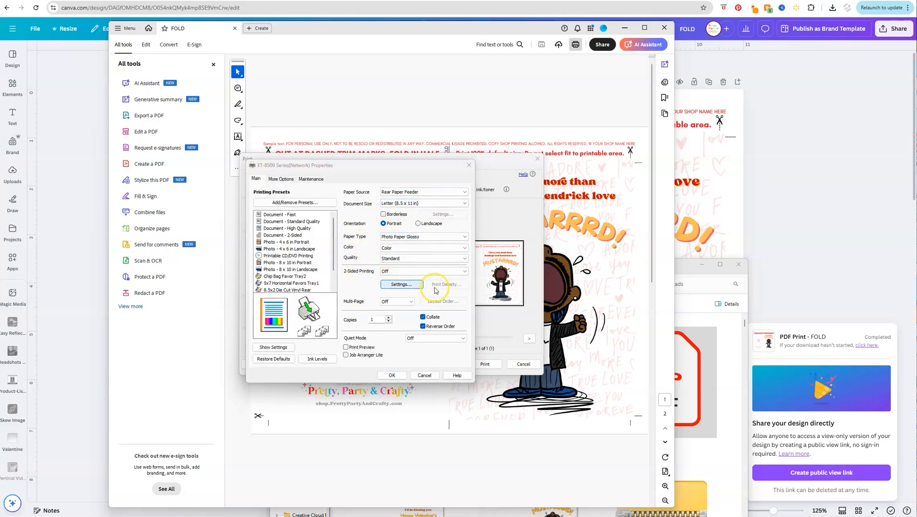
left_click(280, 179)
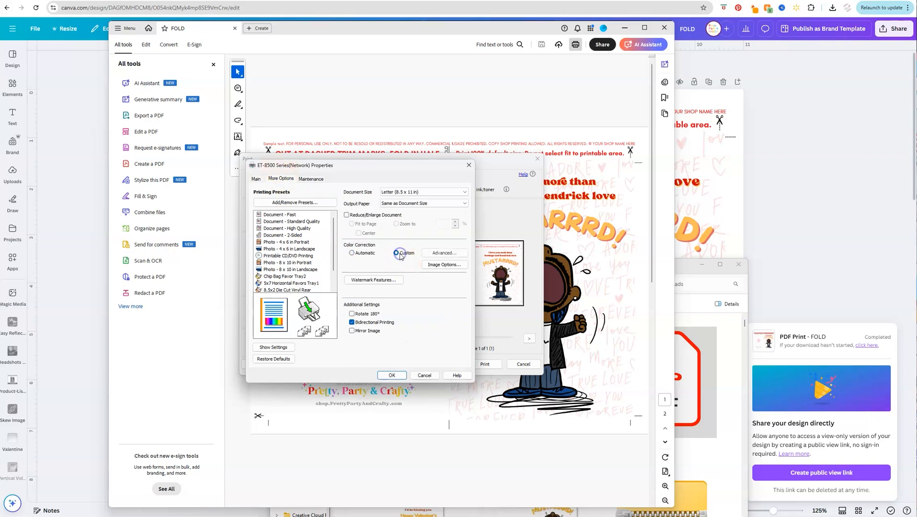
left_click(444, 253)
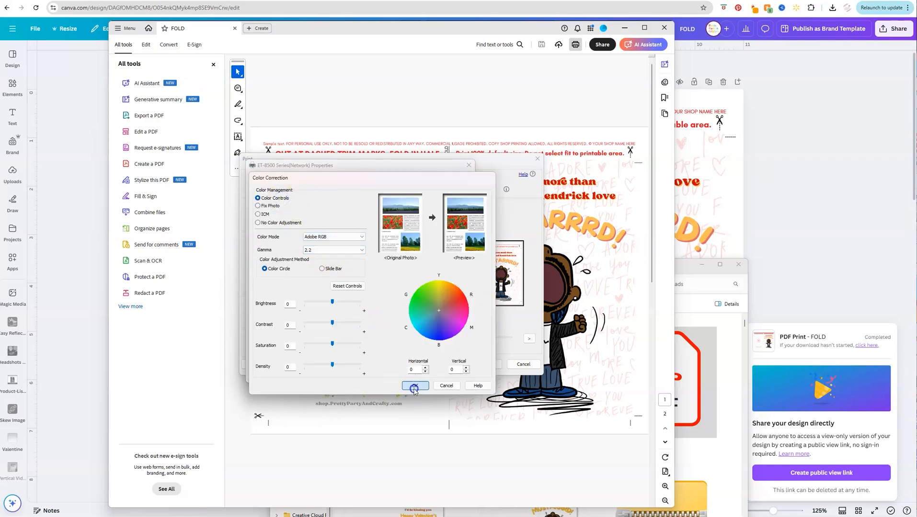
left_click(415, 386)
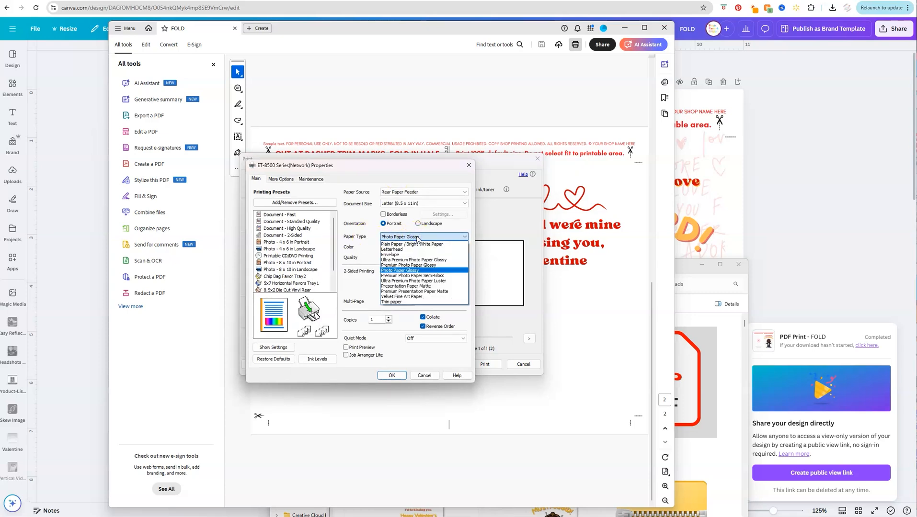
Step: Choose Presentation Paper Matte as paper type and send the sheet to print
left_click(410, 291)
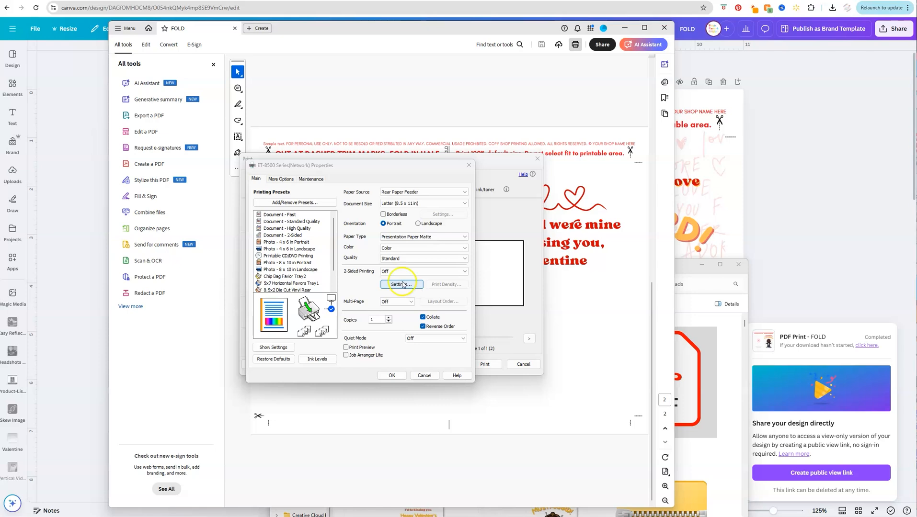
left_click(391, 376)
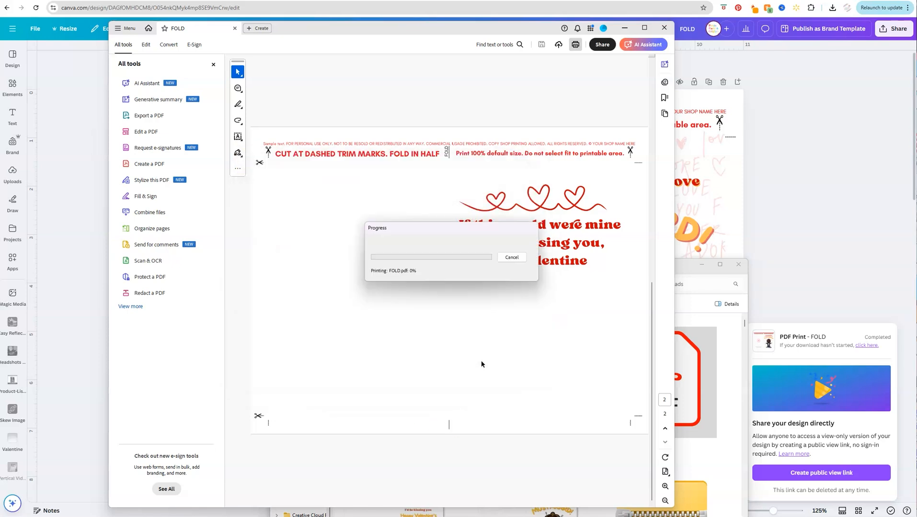